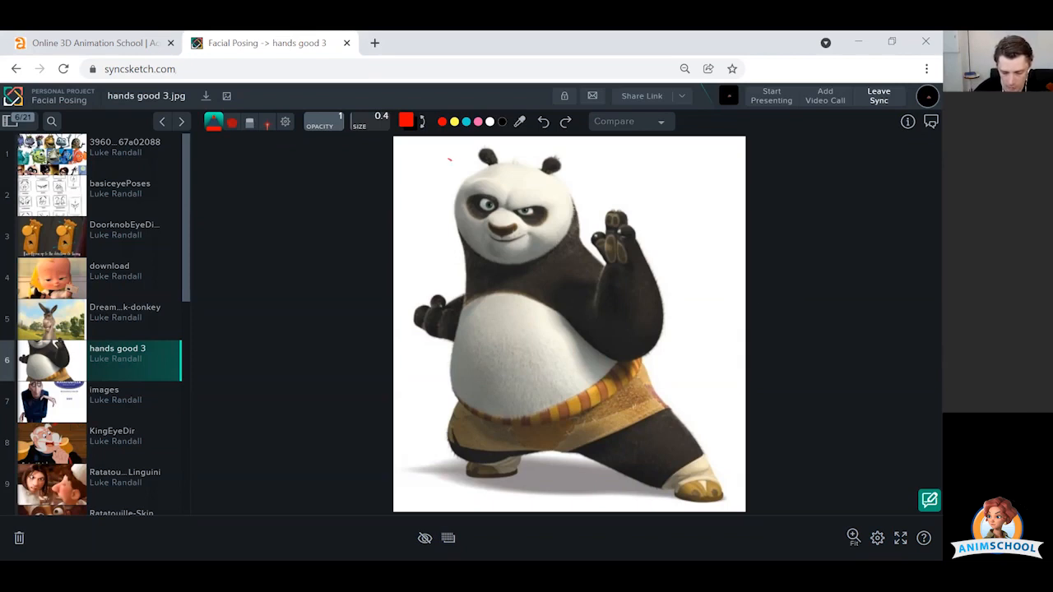
# Mark the panda's head with a red cross beside the eye and arrows down the left cheek
pyautogui.moveTo(452, 160); pyautogui.dragTo(469, 325)
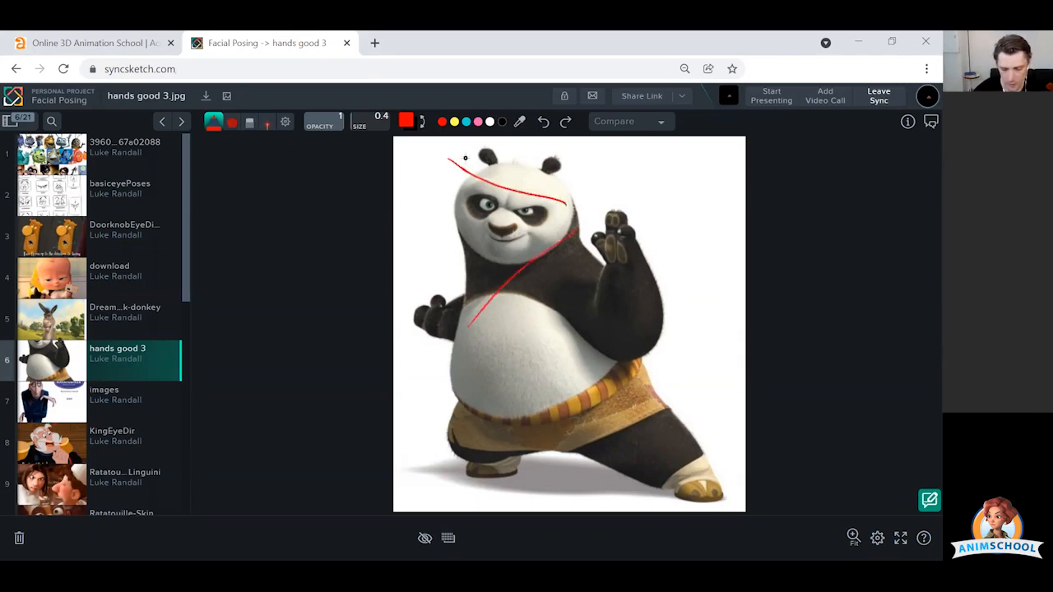
pyautogui.click(543, 121)
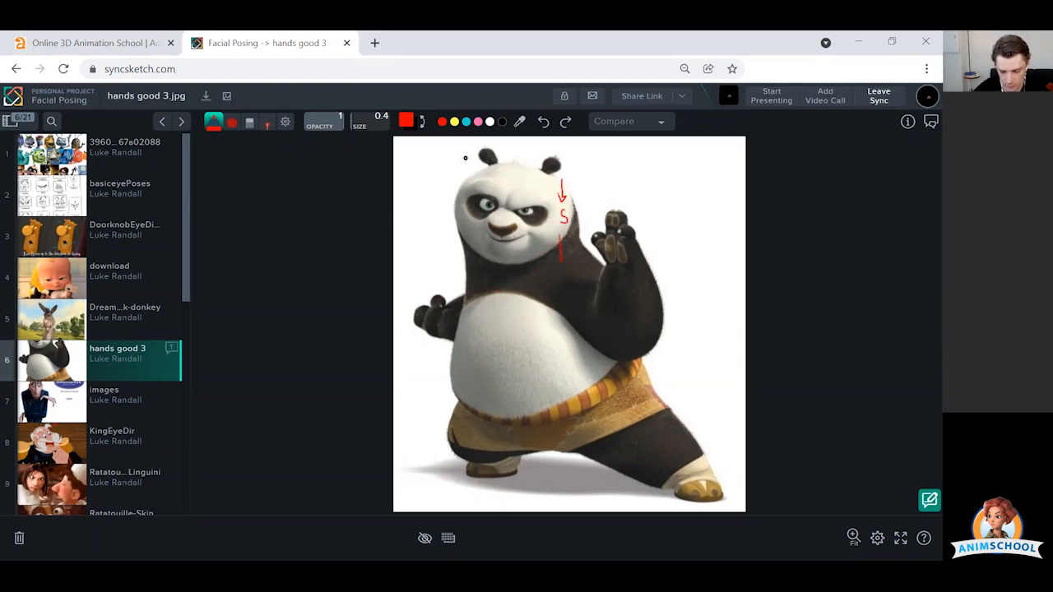
pyautogui.moveTo(543, 210); pyautogui.dragTo(589, 210)
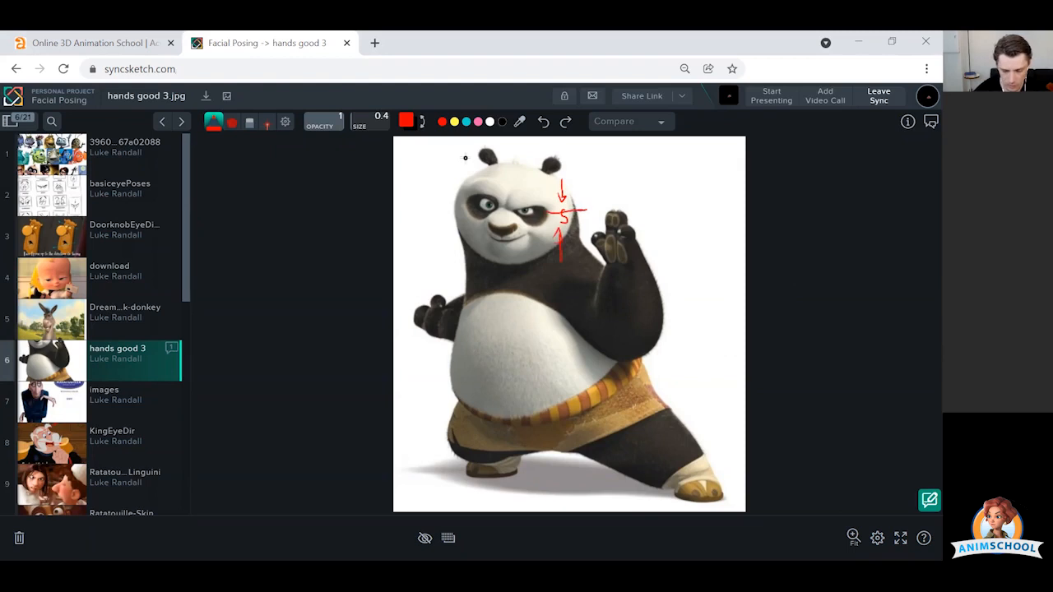
pyautogui.moveTo(434, 156); pyautogui.dragTo(430, 205)
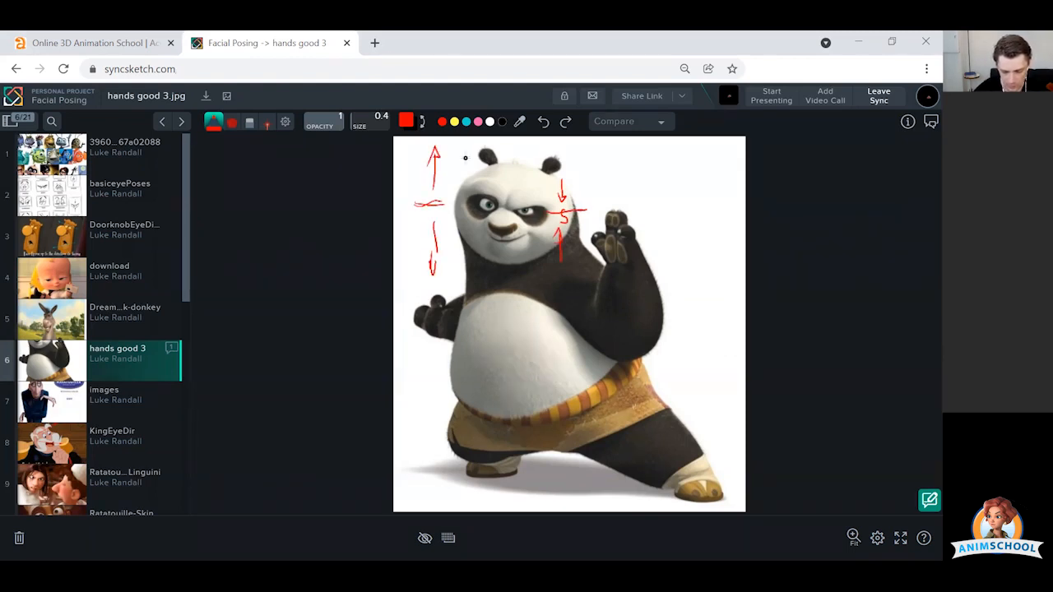
pyautogui.moveTo(436, 186); pyautogui.dragTo(436, 234)
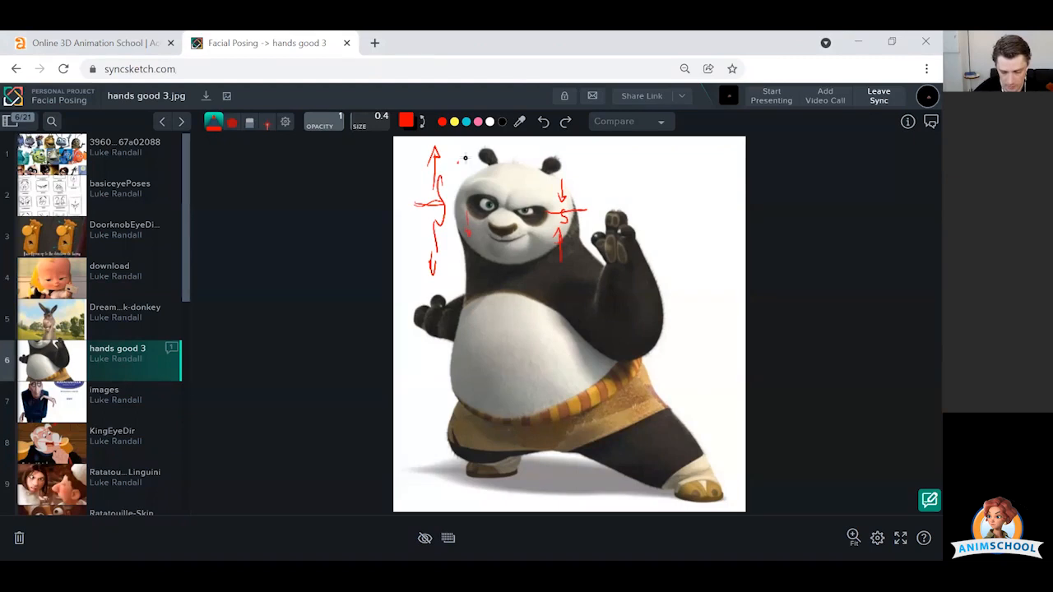
pyautogui.moveTo(469, 157); pyautogui.dragTo(477, 185)
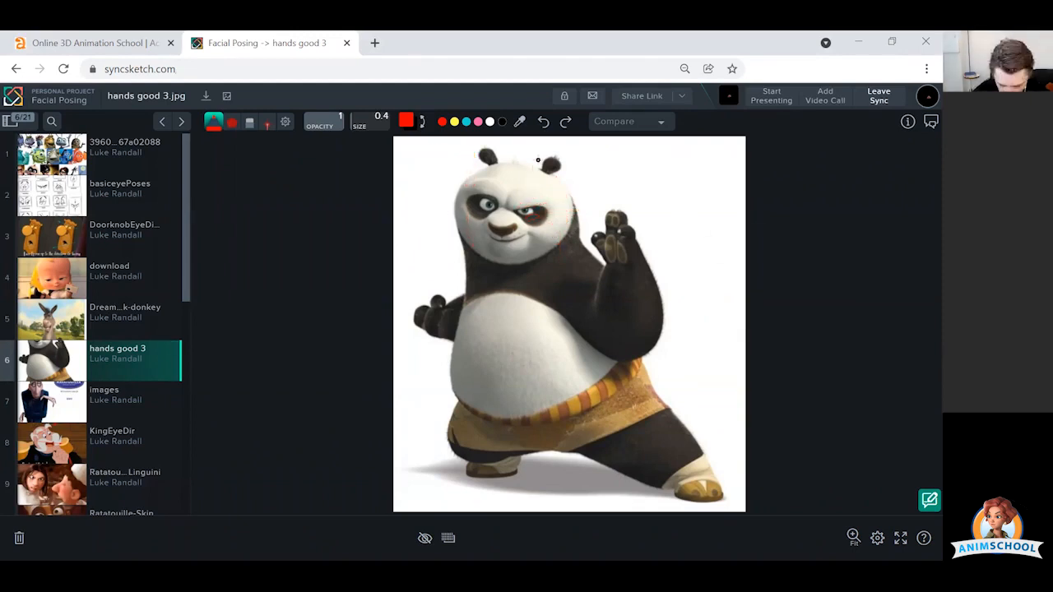
# Sketch a red head outline beside the panda with its centre line and facial features
pyautogui.moveTo(452, 173); pyautogui.dragTo(510, 189)
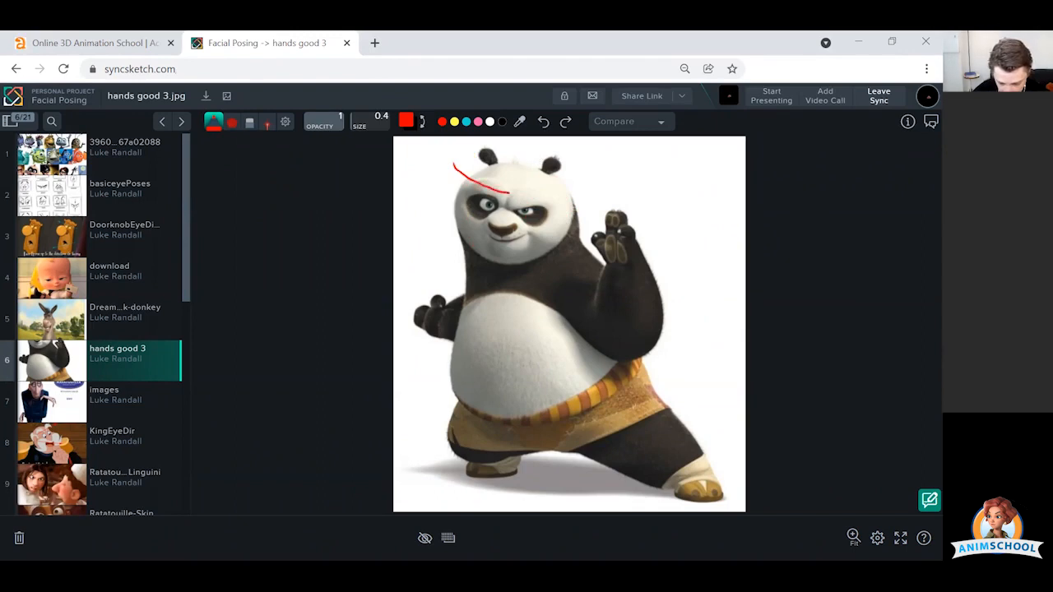
pyautogui.click(543, 121)
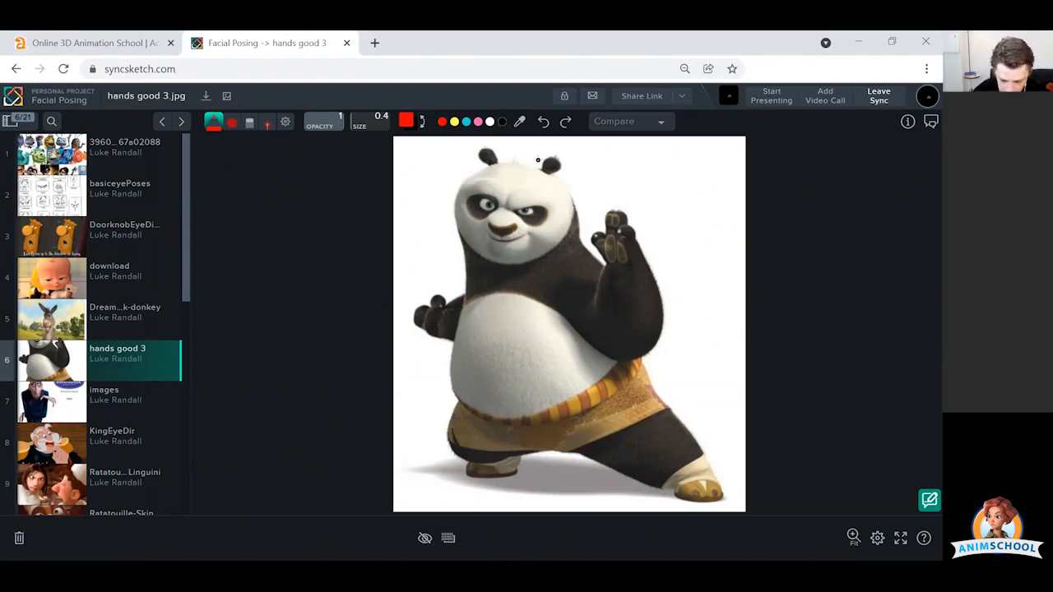
pyautogui.moveTo(613, 169); pyautogui.dragTo(670, 160)
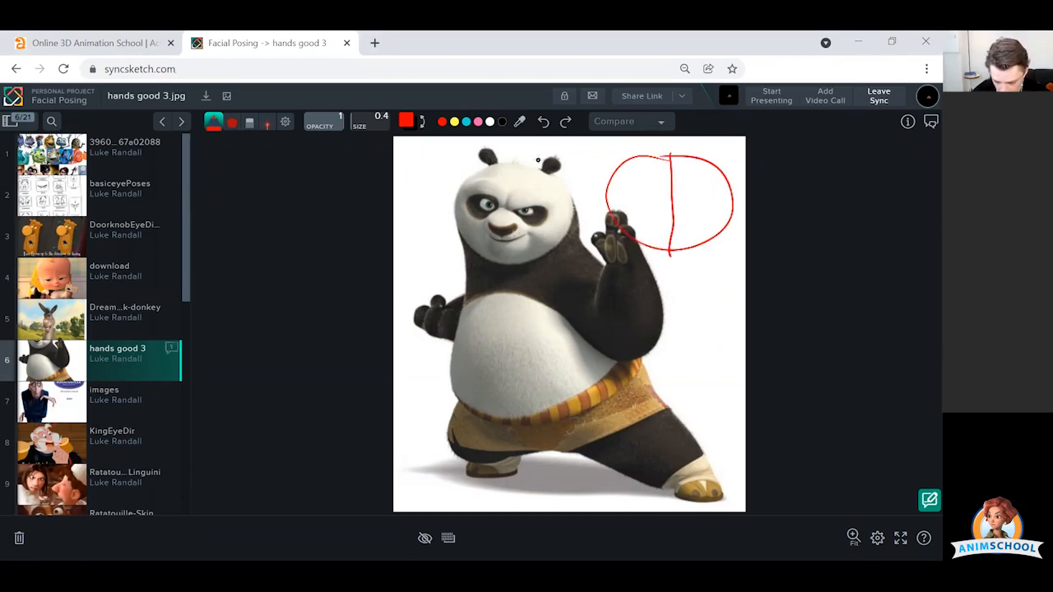
pyautogui.moveTo(634, 189); pyautogui.dragTo(644, 200)
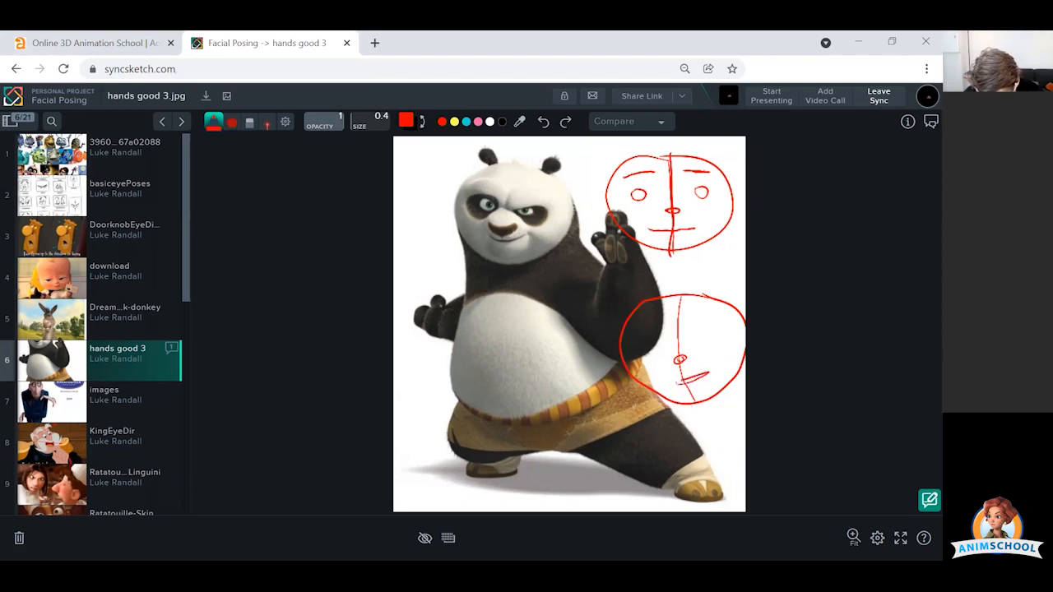
# Add a red guide line running down over the turned head sketch
pyautogui.moveTo(732, 238); pyautogui.dragTo(728, 300)
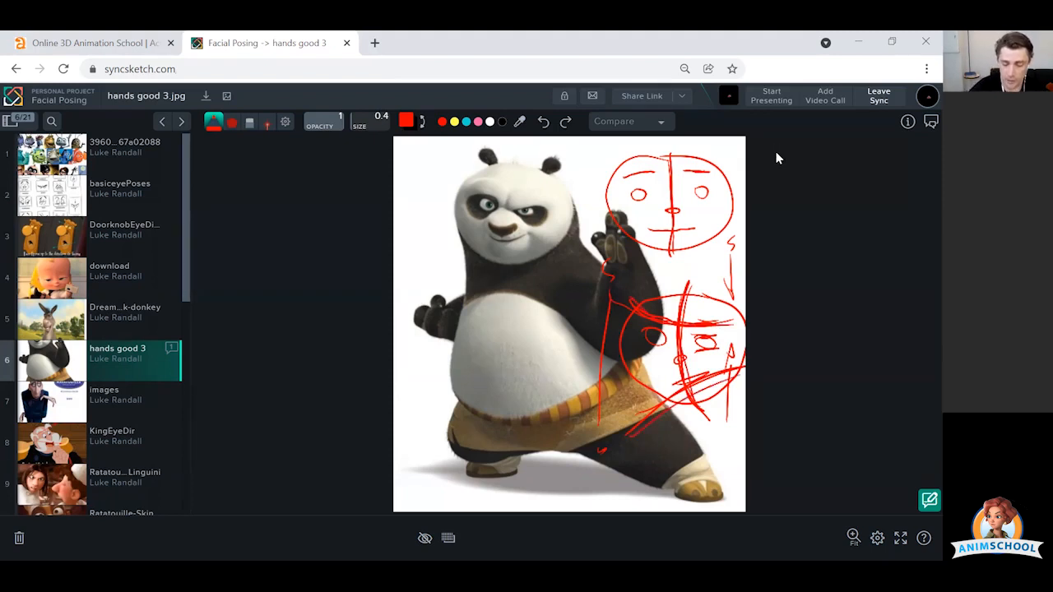
# Draw a vertical red stroke alongside the panda's face
pyautogui.moveTo(510, 165); pyautogui.dragTo(510, 272)
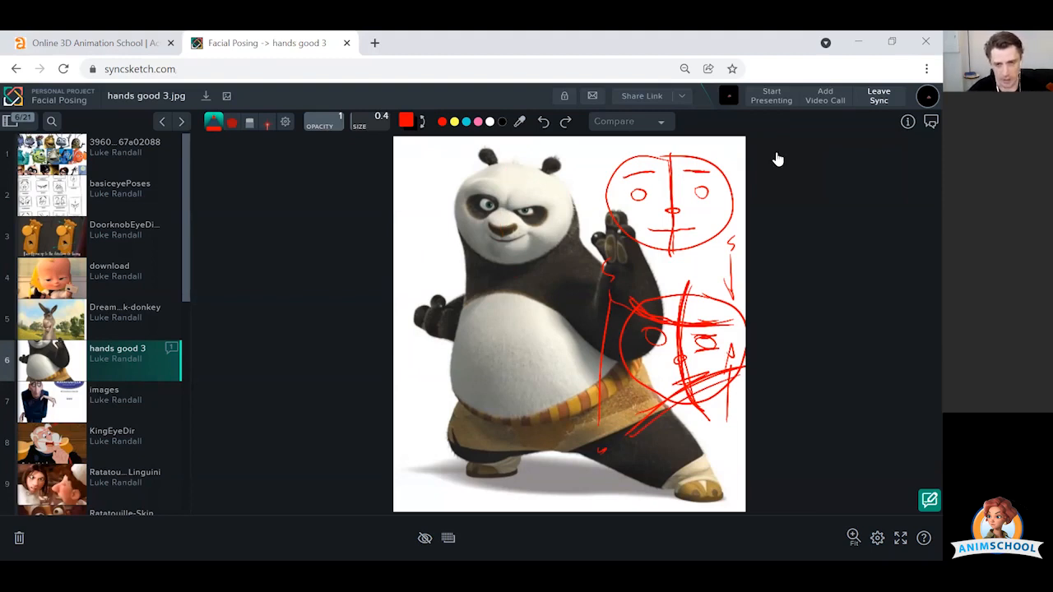
pyautogui.moveTo(775, 153)
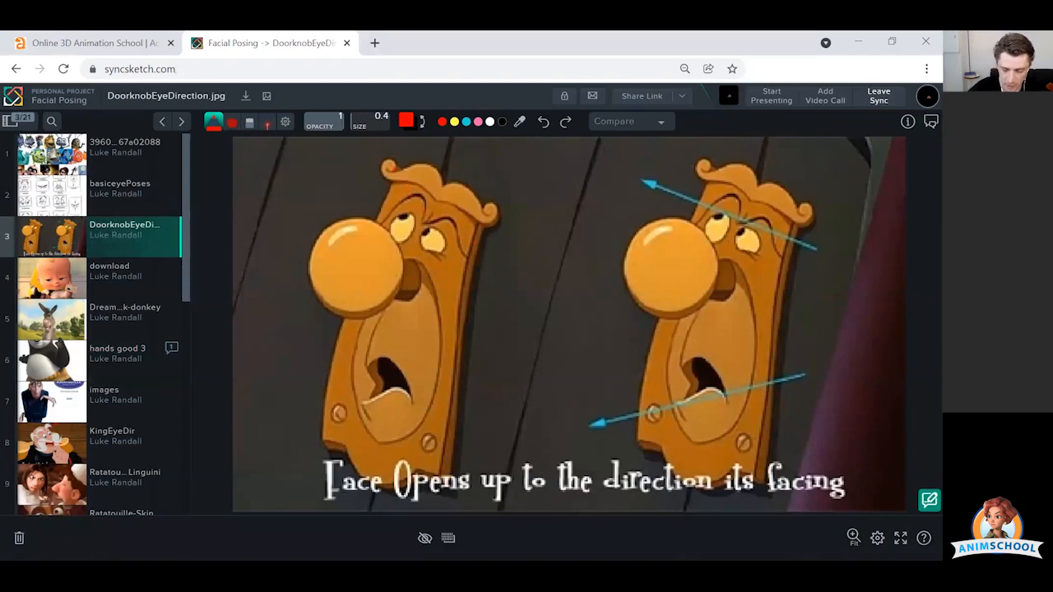
# Trace a red flow line along the doorknob's cyan eye-direction arrow
pyautogui.moveTo(617, 148); pyautogui.dragTo(819, 238)
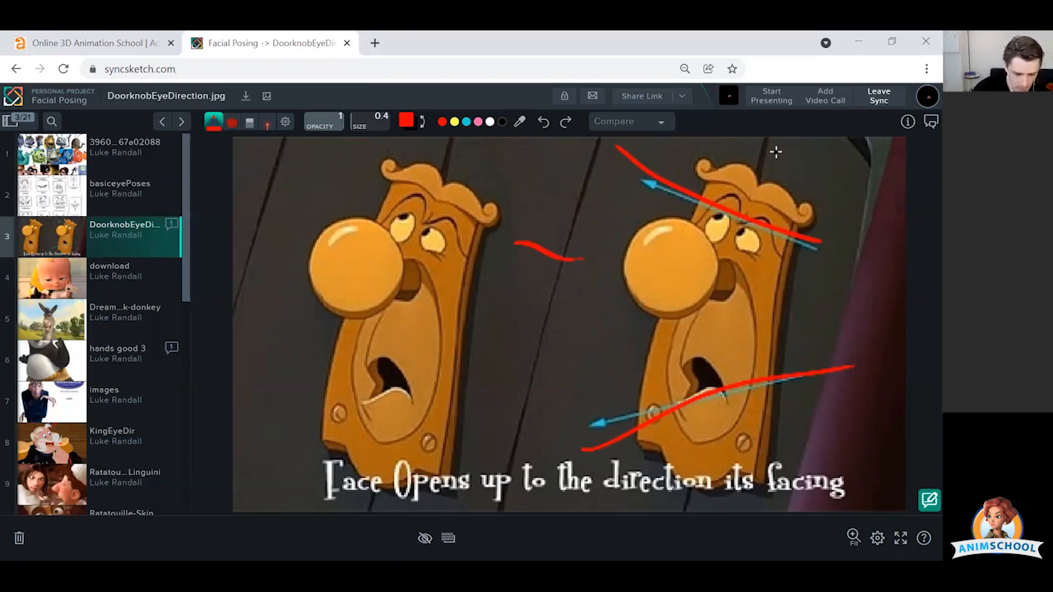
pyautogui.moveTo(777, 158)
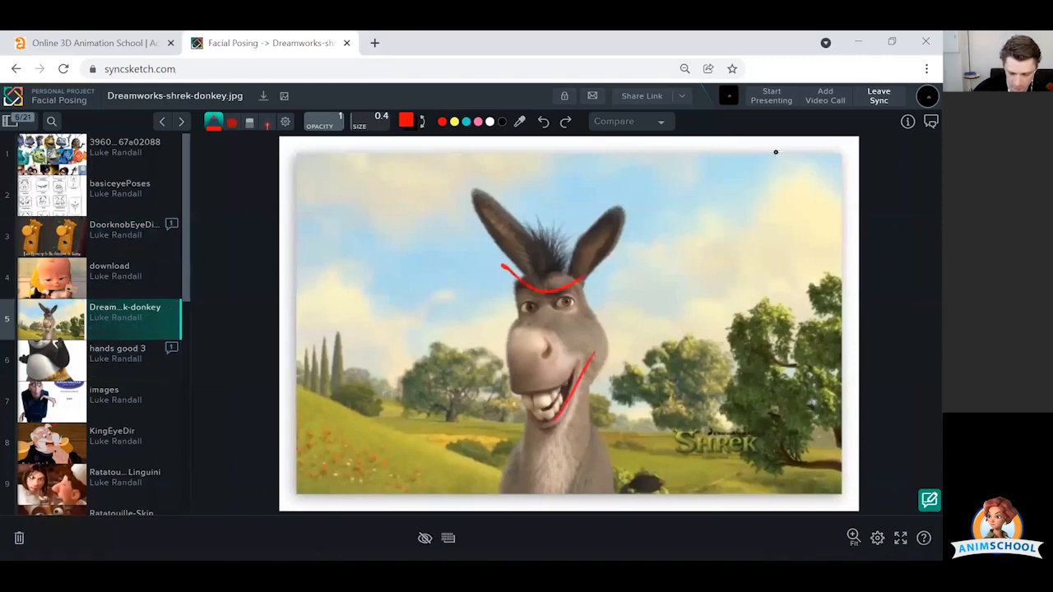
# Mark the donkey's brow and smile with red curves
pyautogui.moveTo(473, 284); pyautogui.dragTo(486, 391)
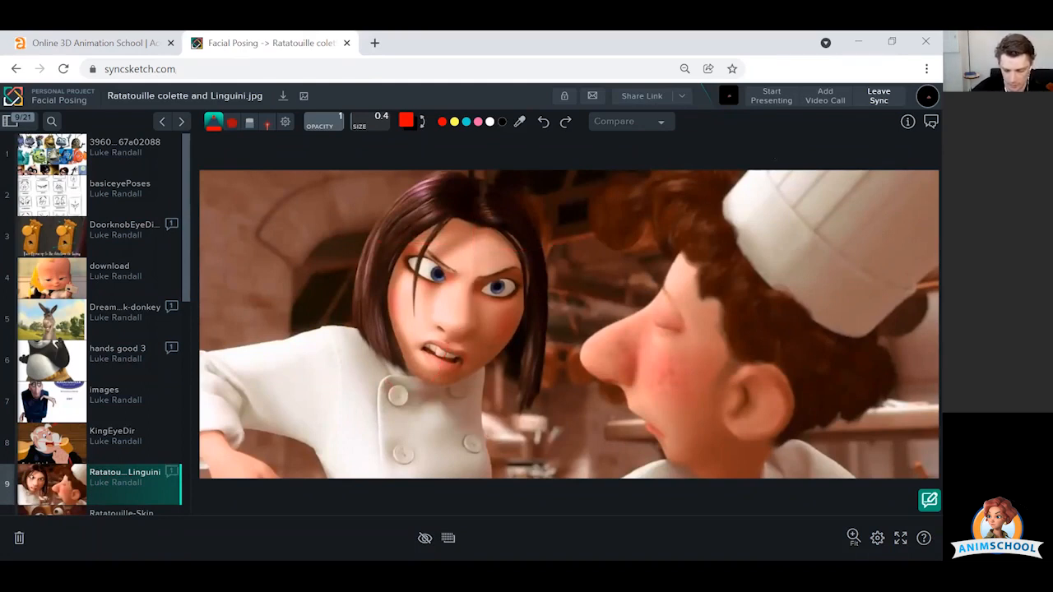
pyautogui.moveTo(477, 272); pyautogui.dragTo(527, 268)
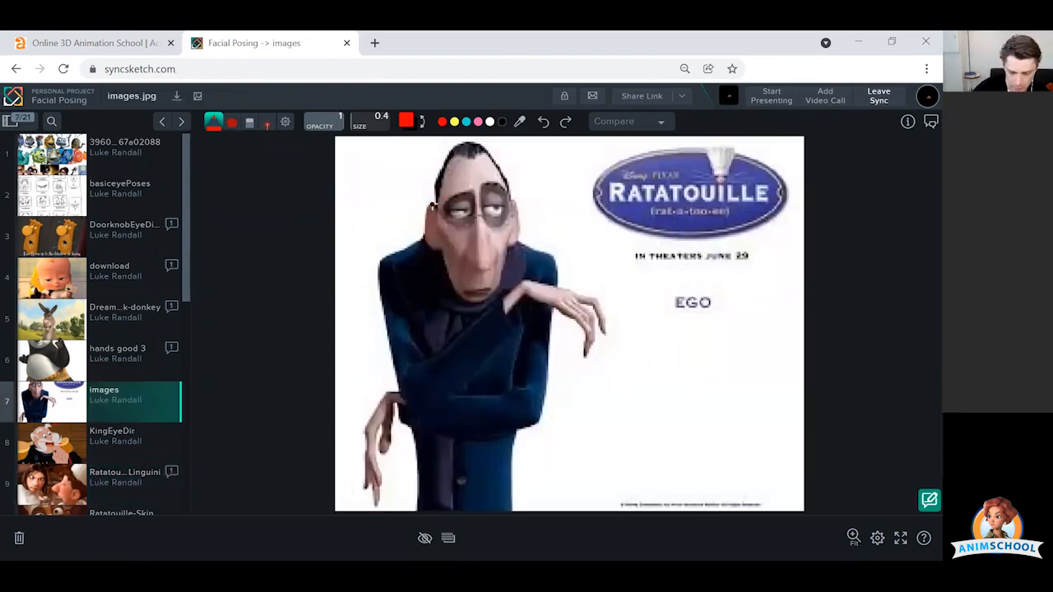
# Draw a red line over Ego's brow and scroll the item list toward the Skinner still
pyautogui.moveTo(436, 202); pyautogui.dragTo(510, 177)
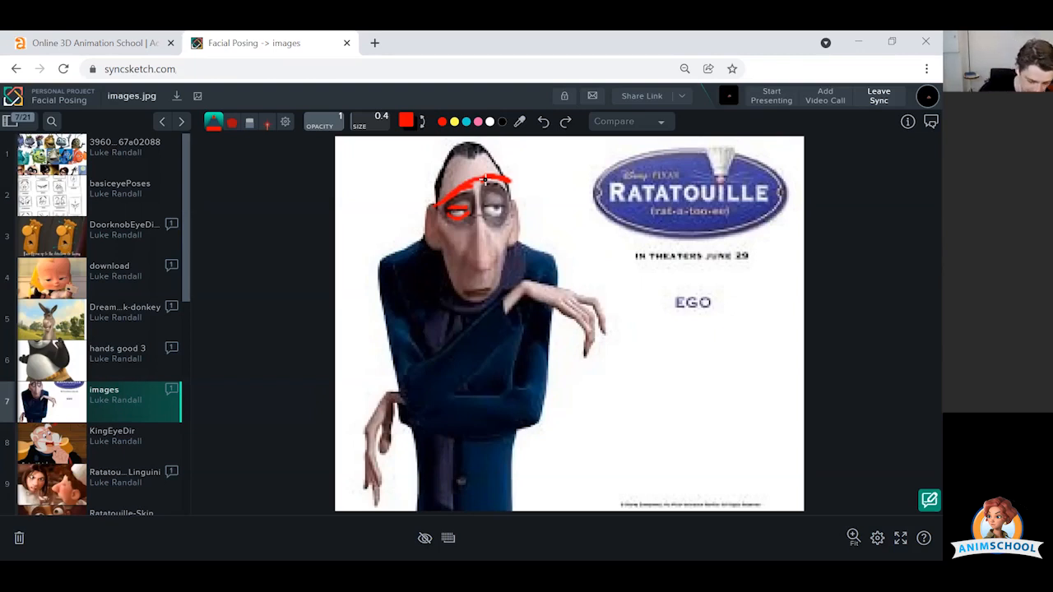
pyautogui.scroll(-3)
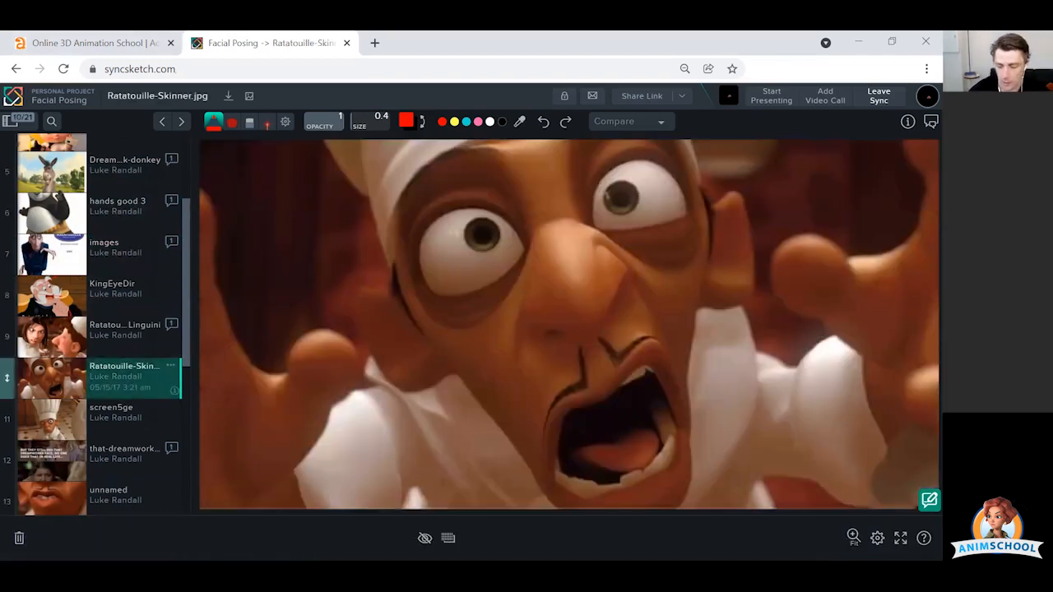
# Trace red strokes around Skinner's eye, upper lip and brow to show the face's flow
pyautogui.moveTo(675, 263); pyautogui.dragTo(678, 325)
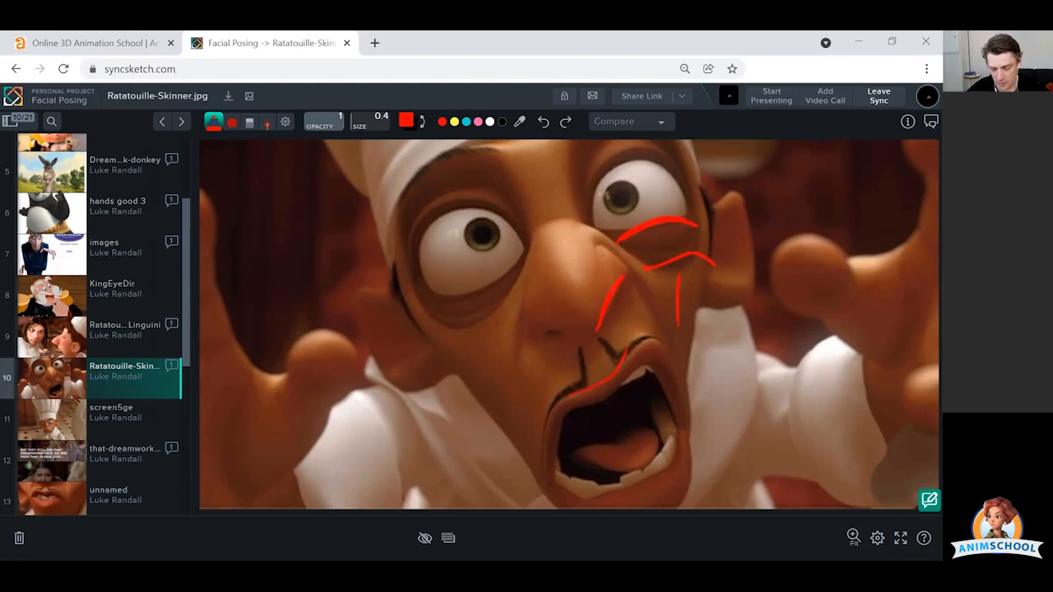
pyautogui.moveTo(613, 379); pyautogui.dragTo(674, 391)
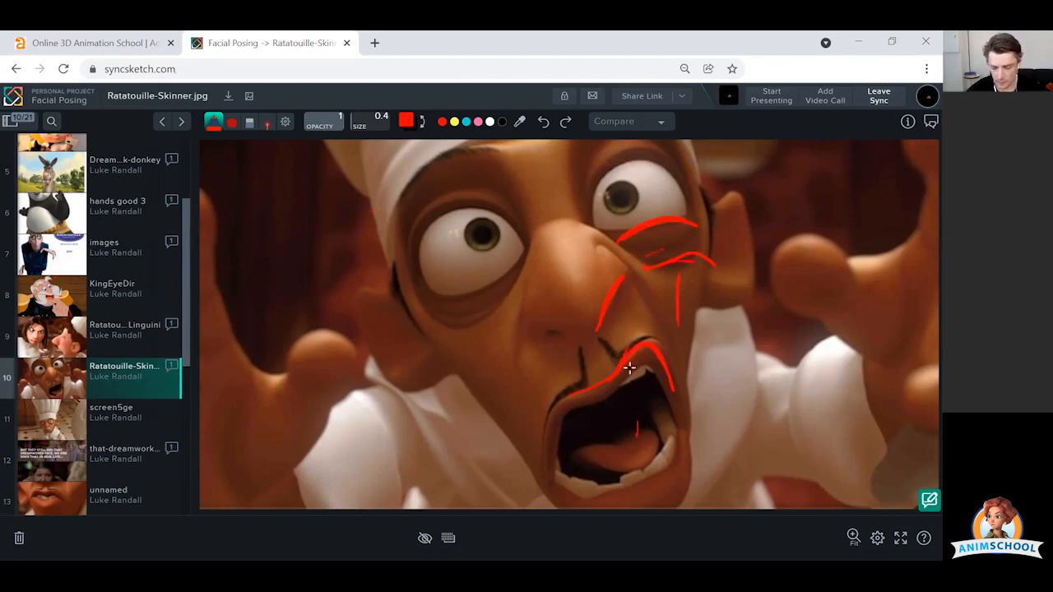
pyautogui.moveTo(648, 354)
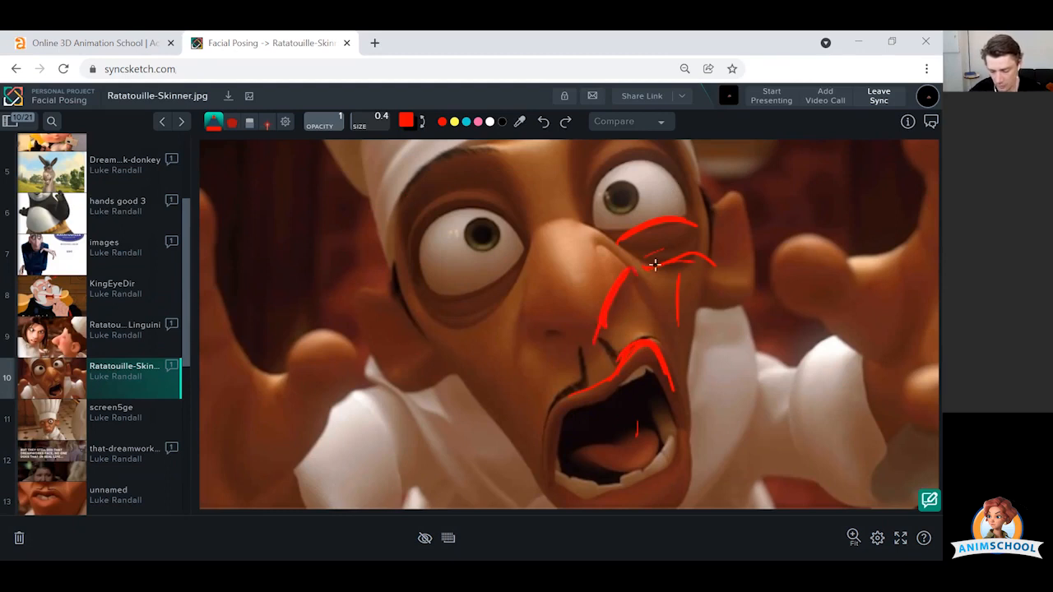
pyautogui.moveTo(634, 275); pyautogui.dragTo(707, 255)
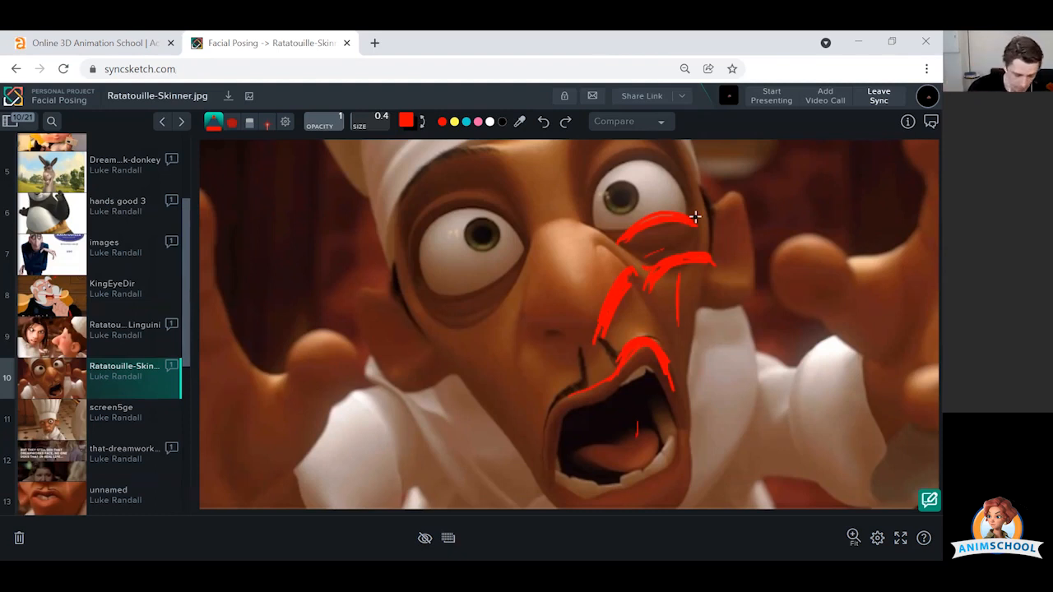
# Scroll the sidebar list back and forth to reach the dragon reference image
pyautogui.scroll(-3)
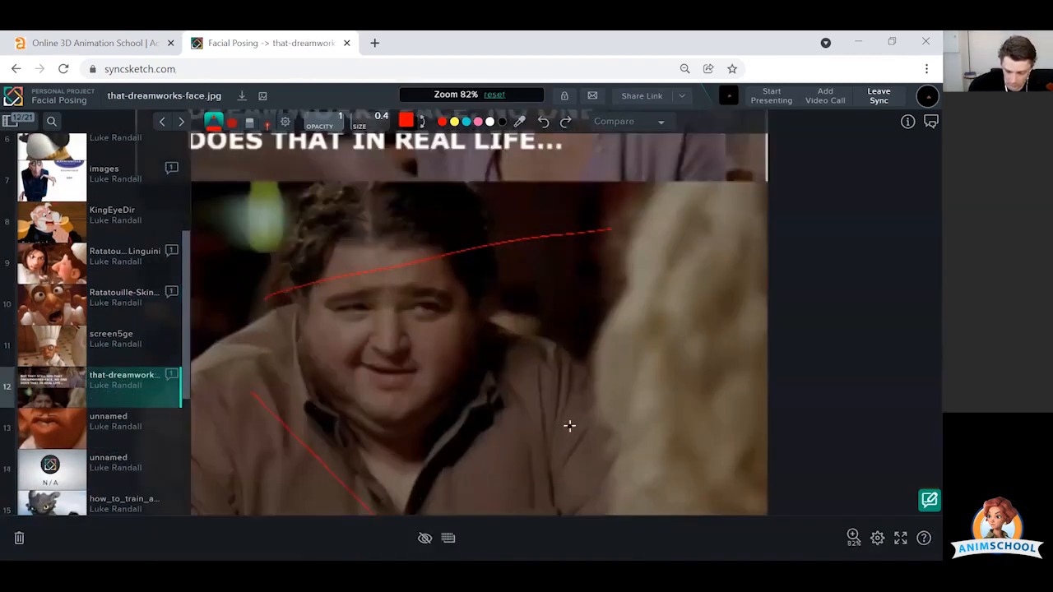
pyautogui.scroll(3)
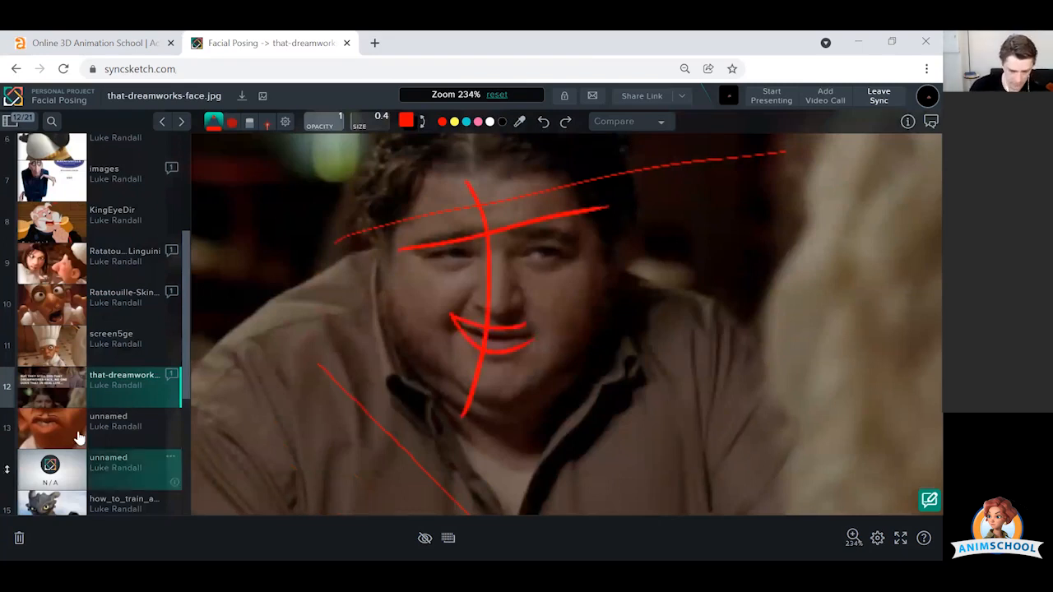
pyautogui.scroll(-3)
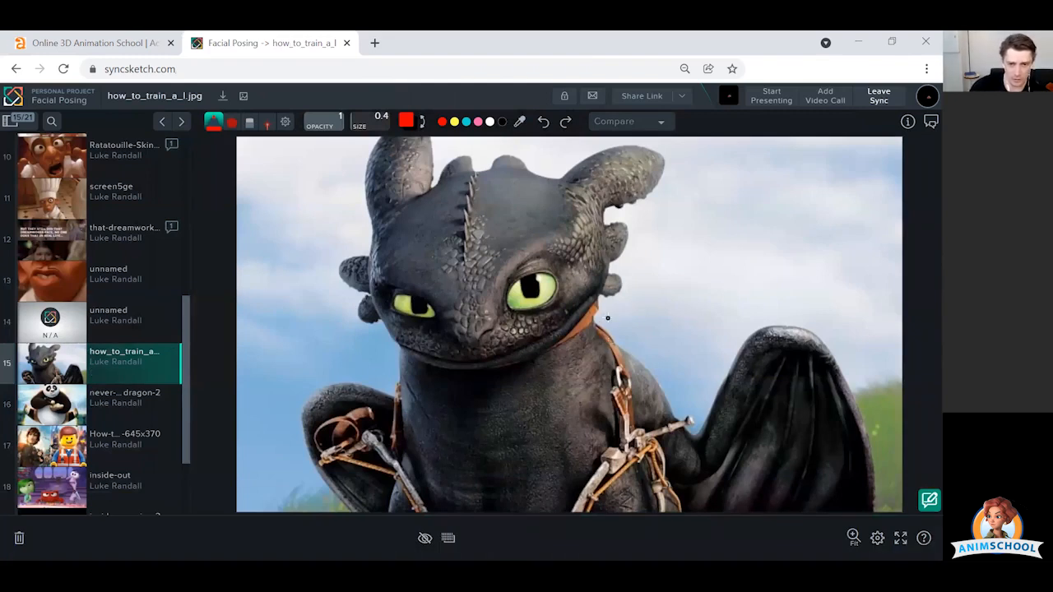
# Scroll over the Toothless dragon still, enlarging it slightly
pyautogui.scroll(-3)
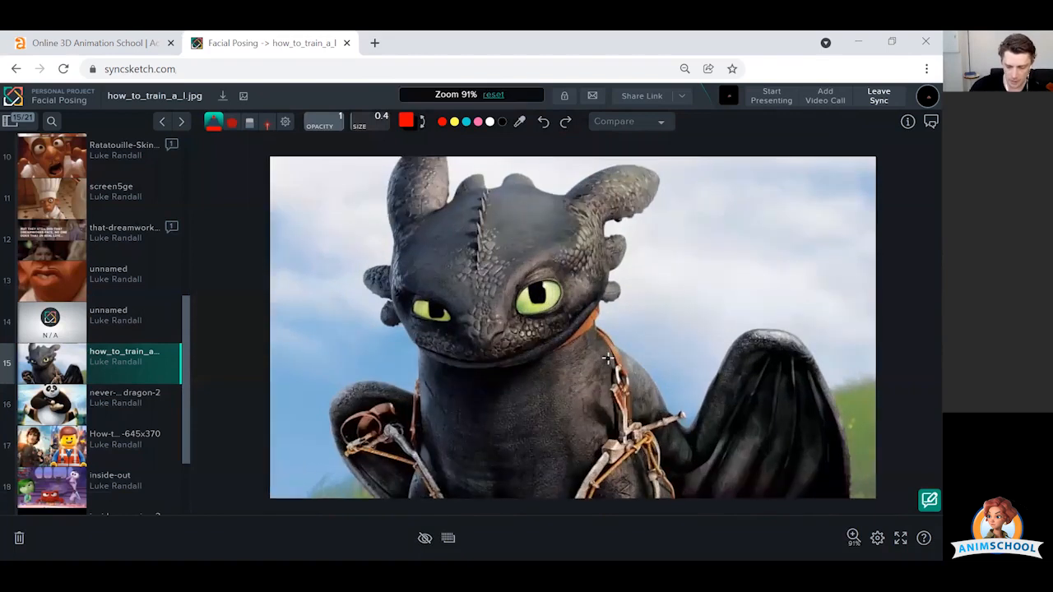
pyautogui.scroll(3)
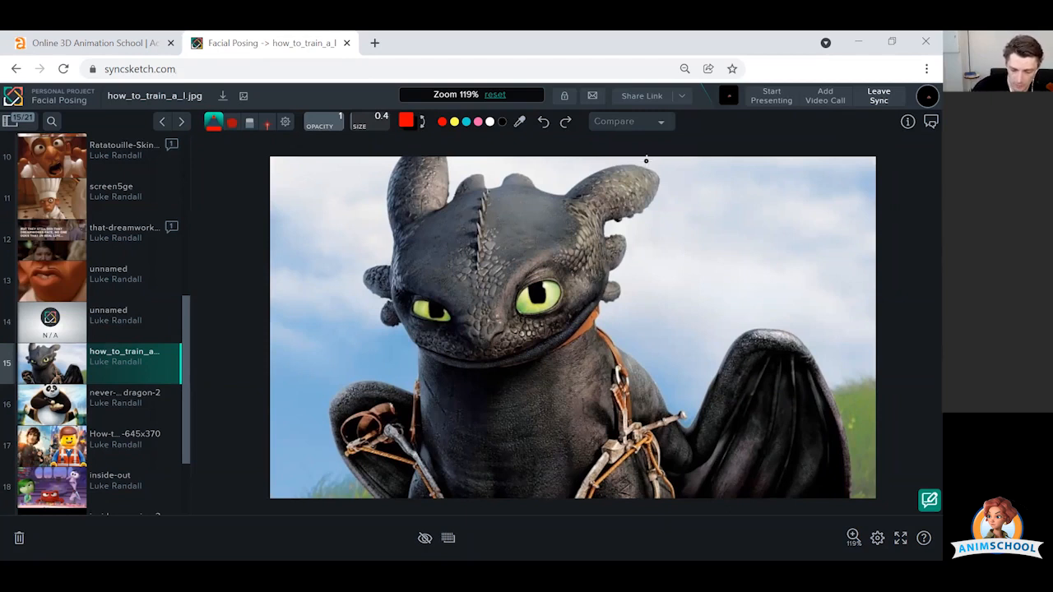
pyautogui.moveTo(579, 225)
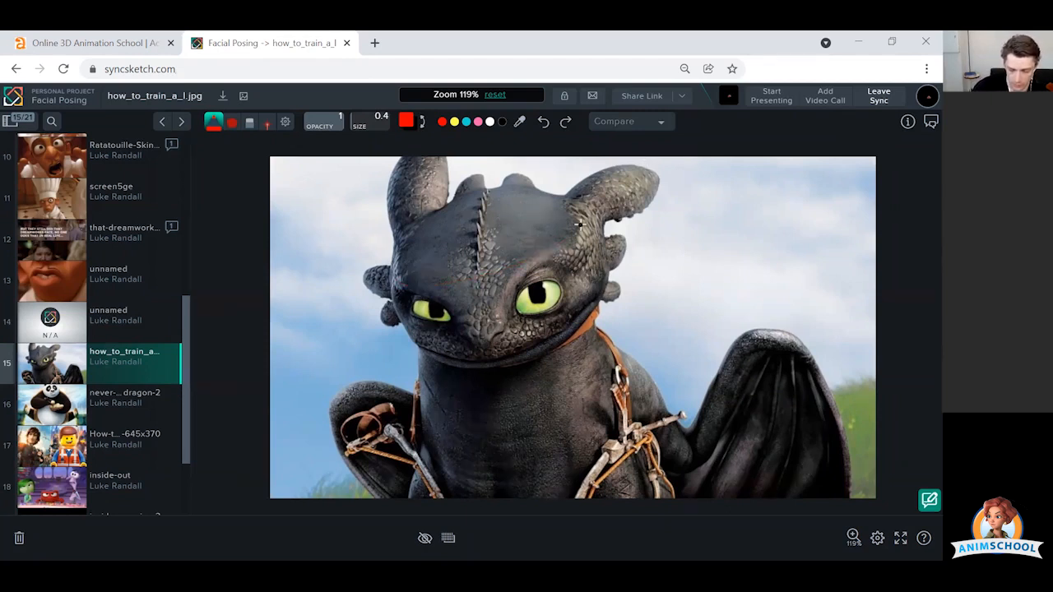
pyautogui.moveTo(566, 202)
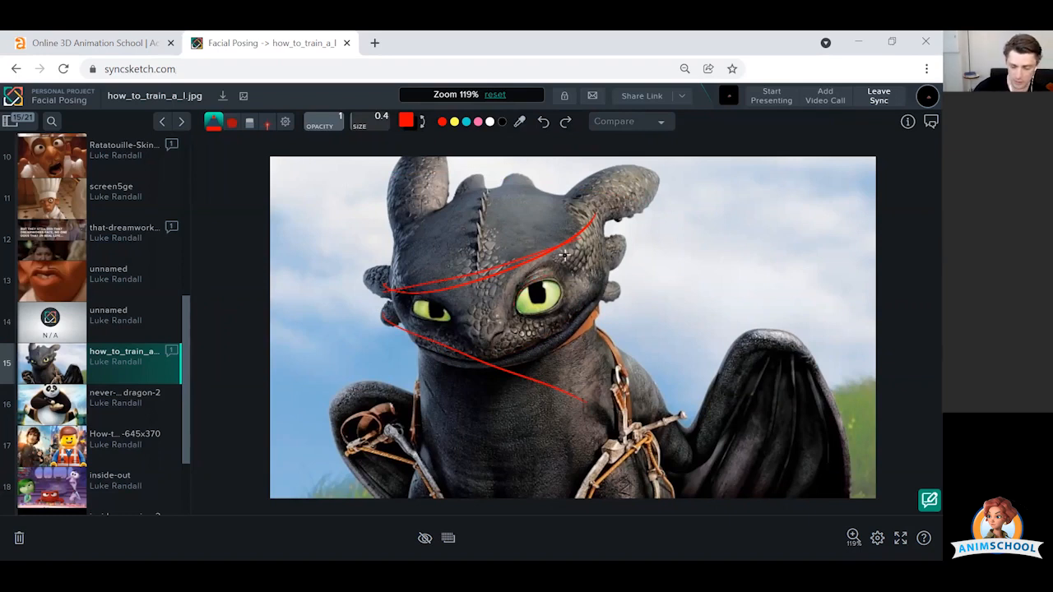
pyautogui.moveTo(487, 159)
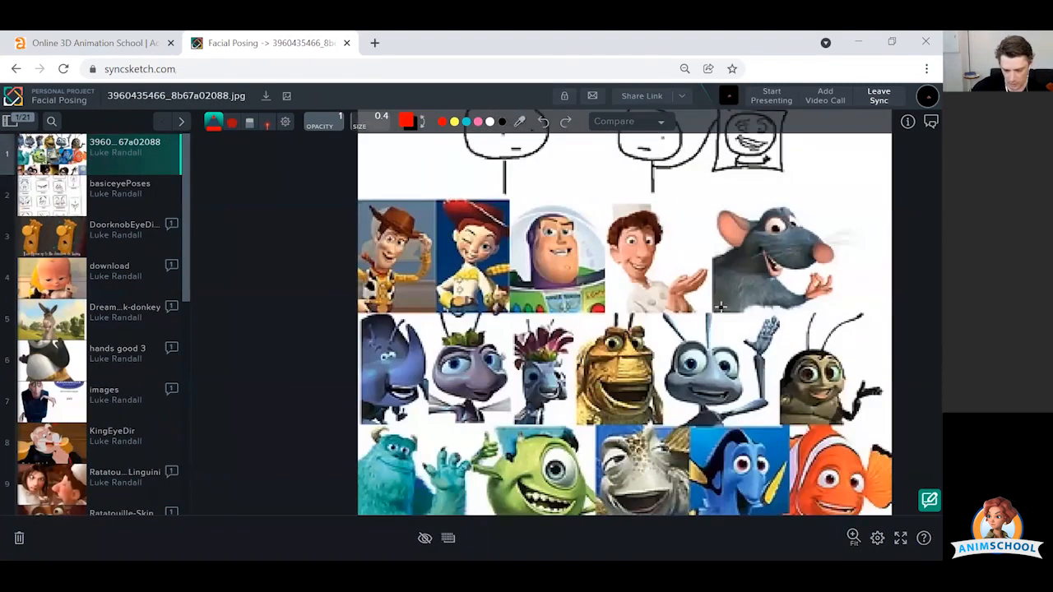
# Draw red asymmetry lines across the Bug's Life faces, including Hopper and an outline around Flik
pyautogui.scroll(3)
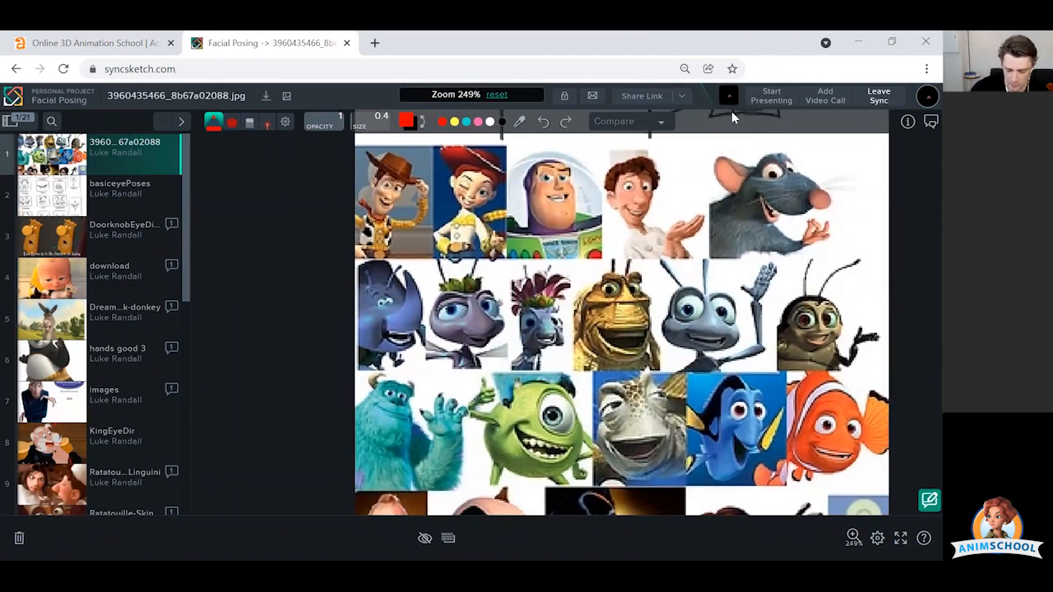
pyautogui.scroll(-3)
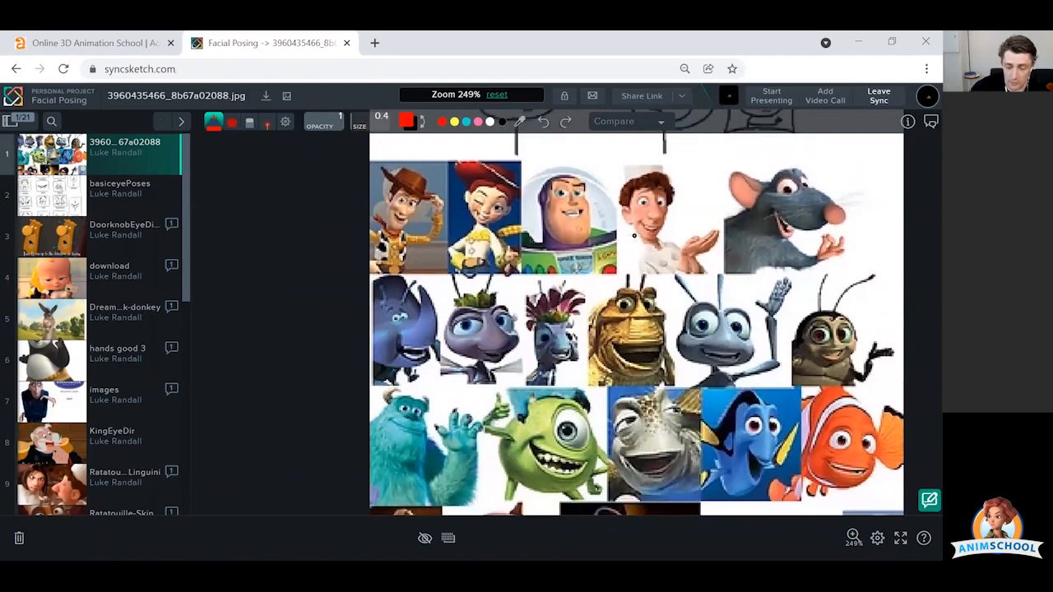
pyautogui.moveTo(599, 138)
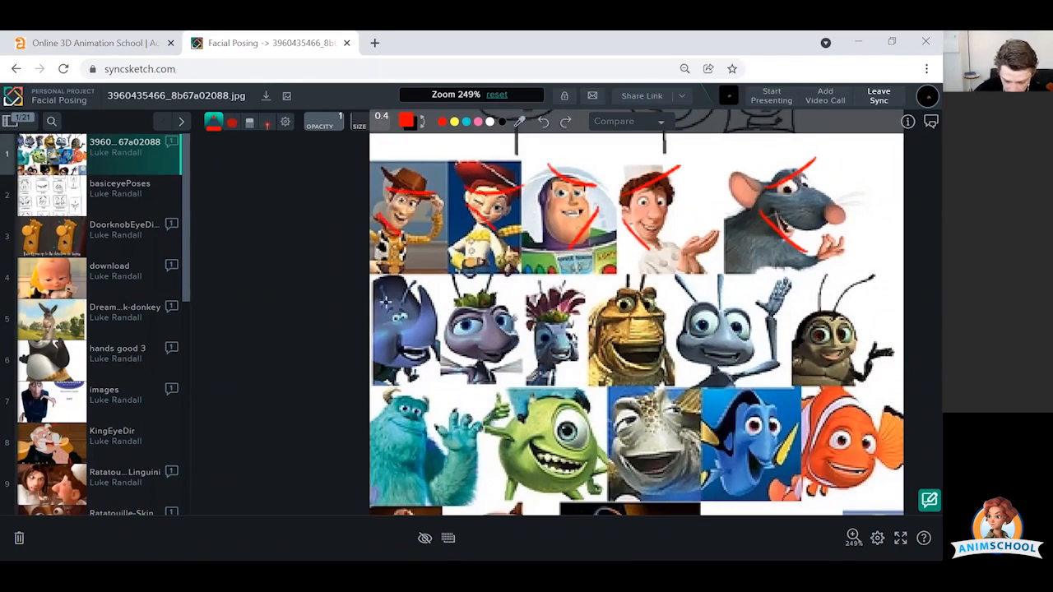
pyautogui.moveTo(386, 297); pyautogui.dragTo(493, 370)
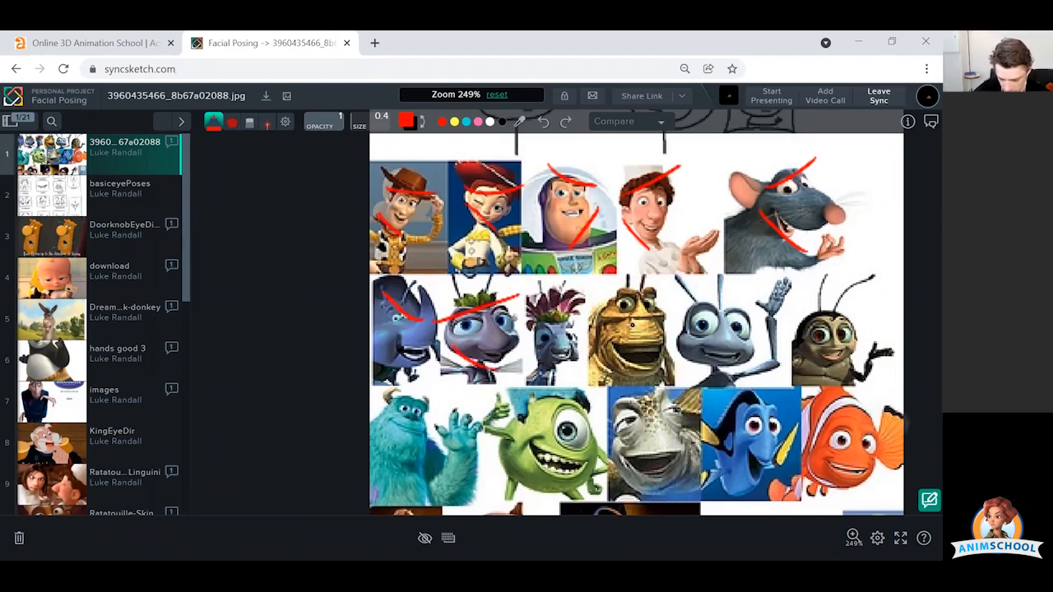
pyautogui.moveTo(608, 325); pyautogui.dragTo(650, 346)
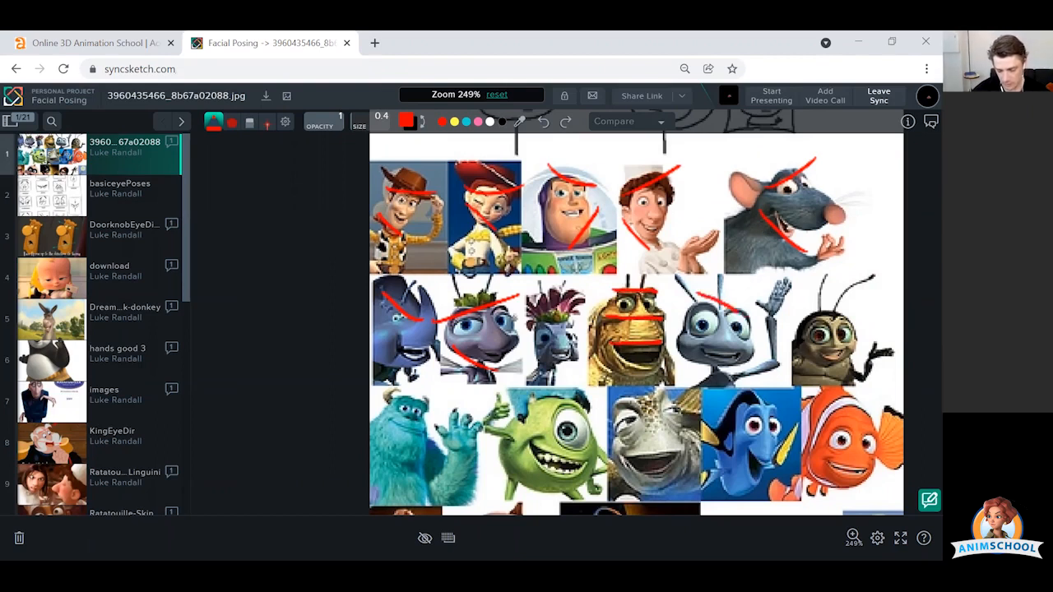
pyautogui.moveTo(716, 305); pyautogui.dragTo(757, 374)
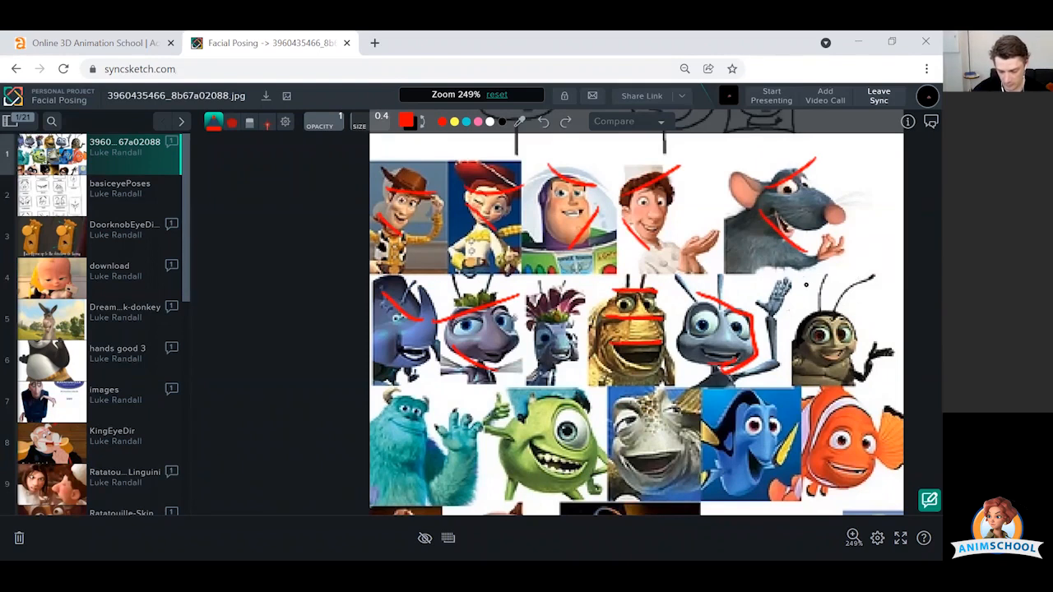
pyautogui.moveTo(806, 285); pyautogui.dragTo(840, 362)
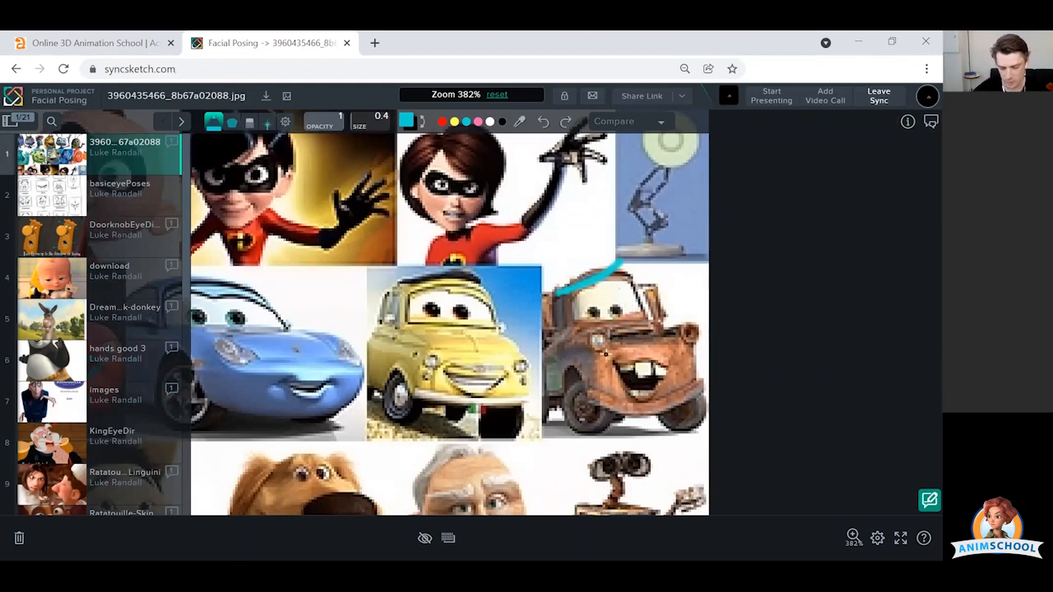
# Sketch a cyan flow line across the Cars character's face and move down the collage
pyautogui.moveTo(600, 362); pyautogui.dragTo(675, 374)
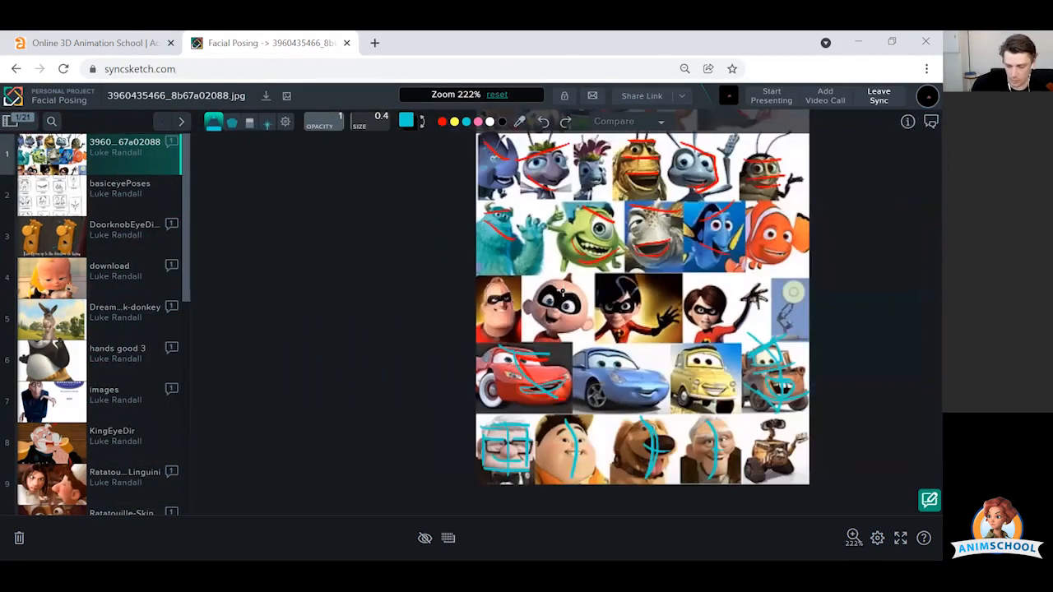
pyautogui.scroll(-3)
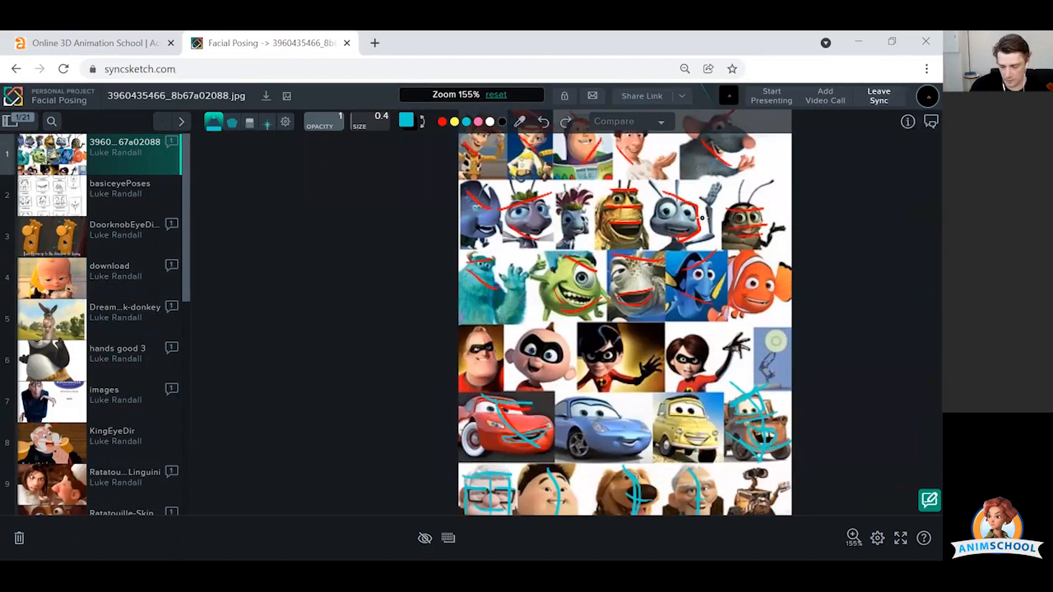
pyautogui.moveTo(746, 319)
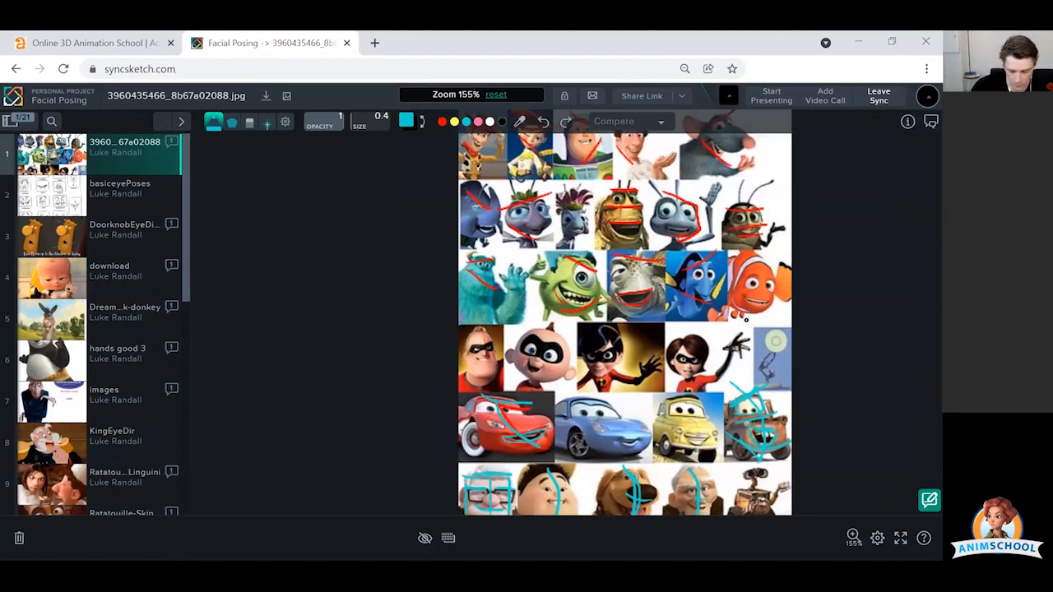